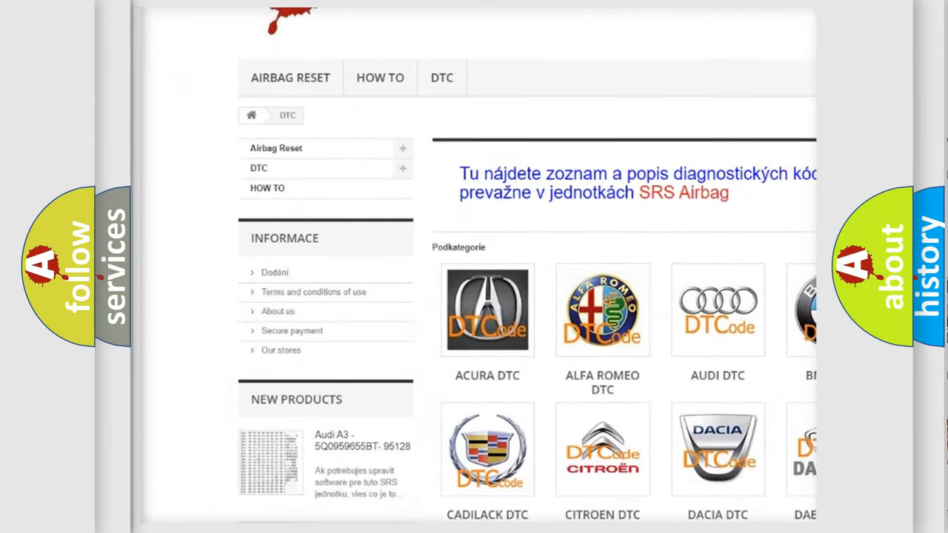
# - Scroll past the car-make logo tiles on airbagreset.sk down to the B-series trouble code list
pyautogui.scroll(-3)
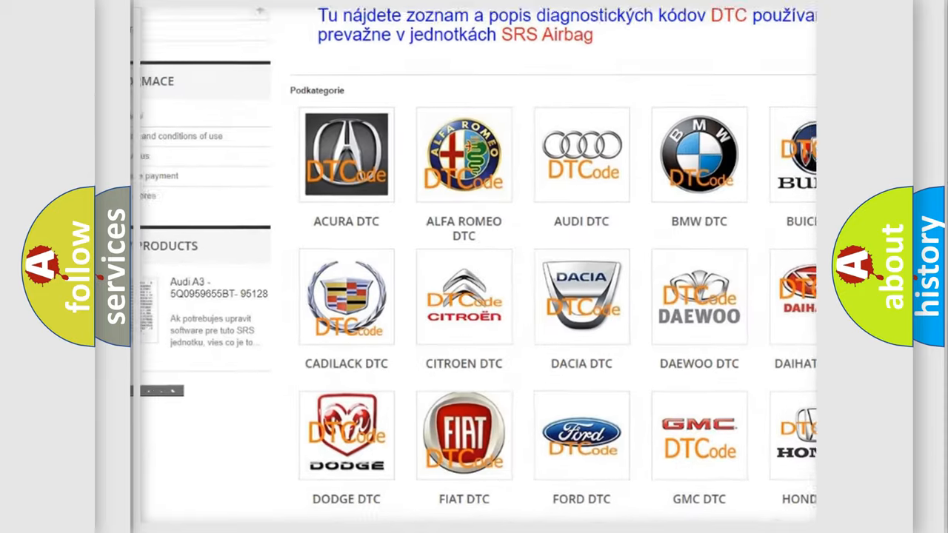
pyautogui.scroll(-3)
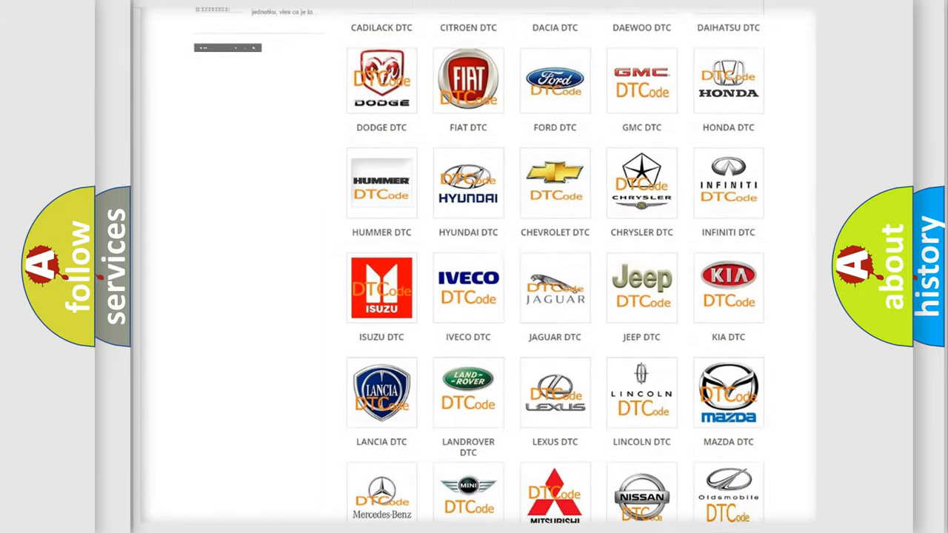
pyautogui.scroll(-3)
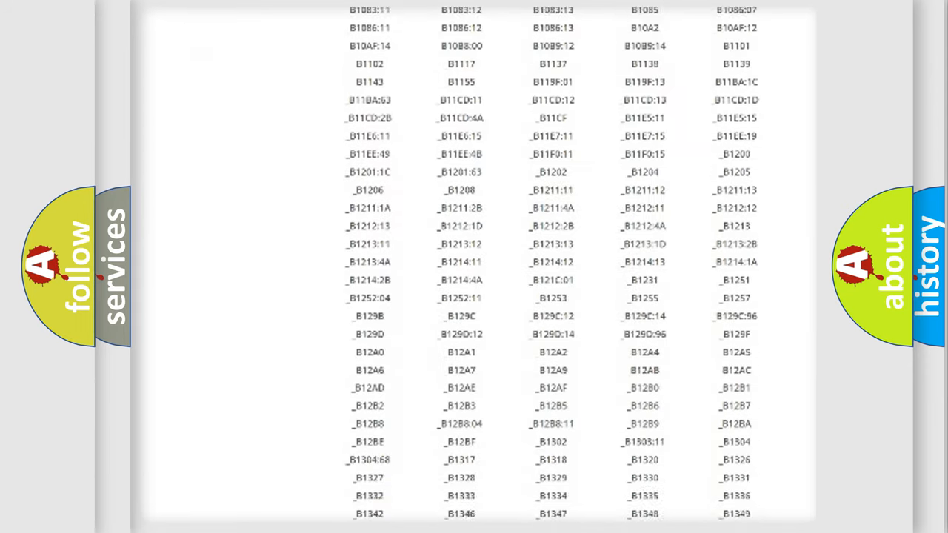
pyautogui.scroll(-3)
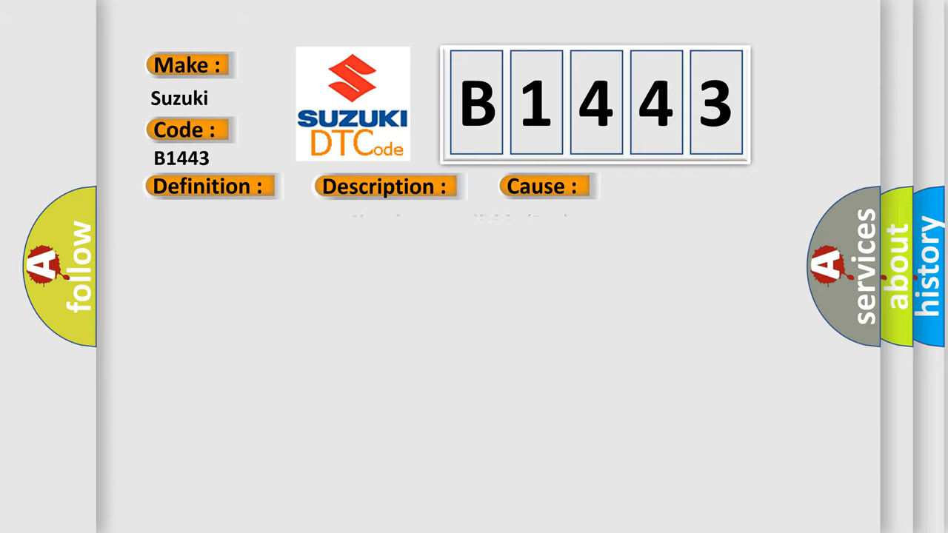
# - Advance to the Suzuki B1443 slide showing 'Incorrect Data Input— Signal Not Available (Sna)'
pyautogui.click(207, 186)
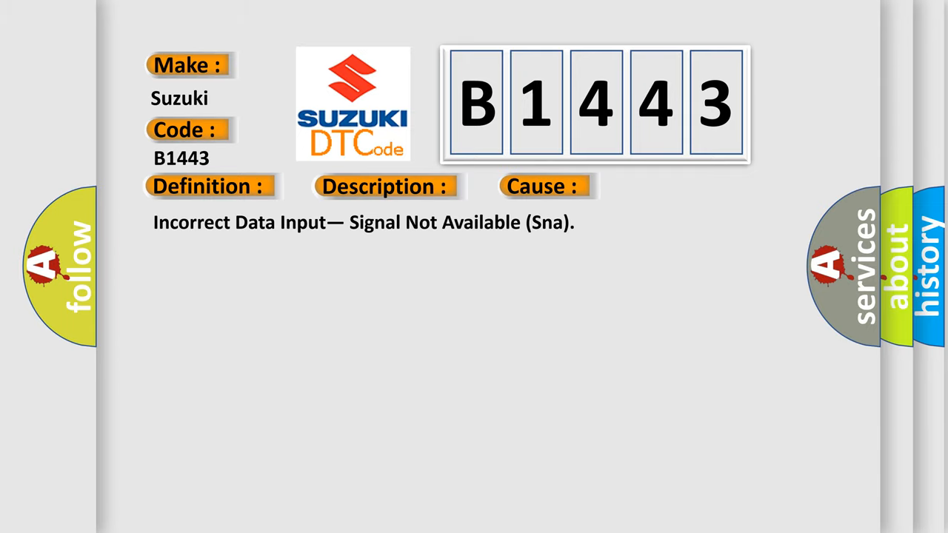